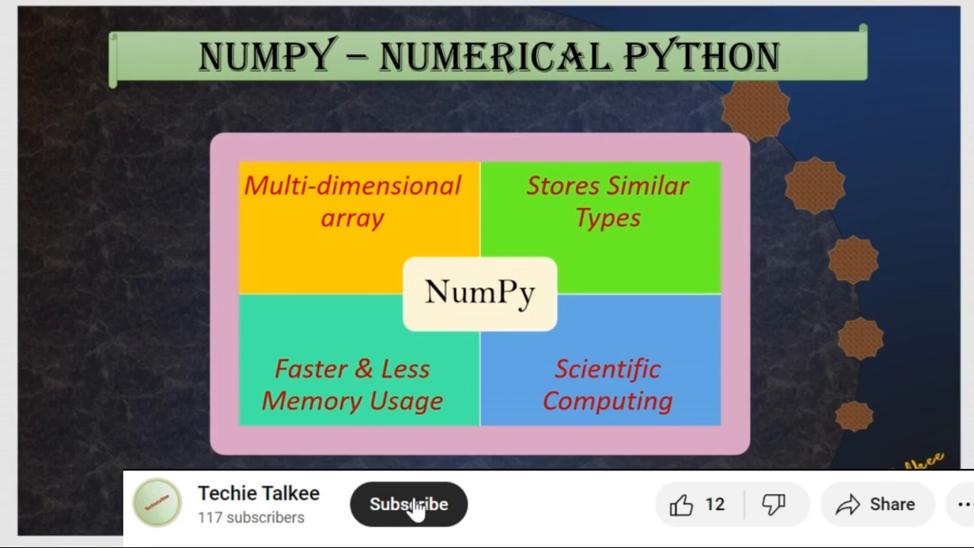
- Advance past the NumPy overview slide toward opening Command Prompt
left_click(408, 503)
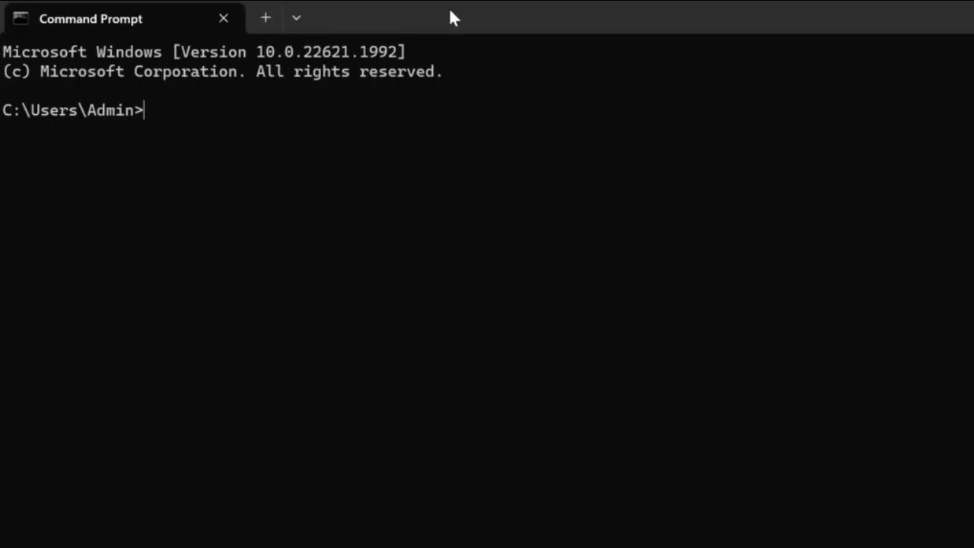
- Run python --version, which reports Python 3.10.2
type("pyt")
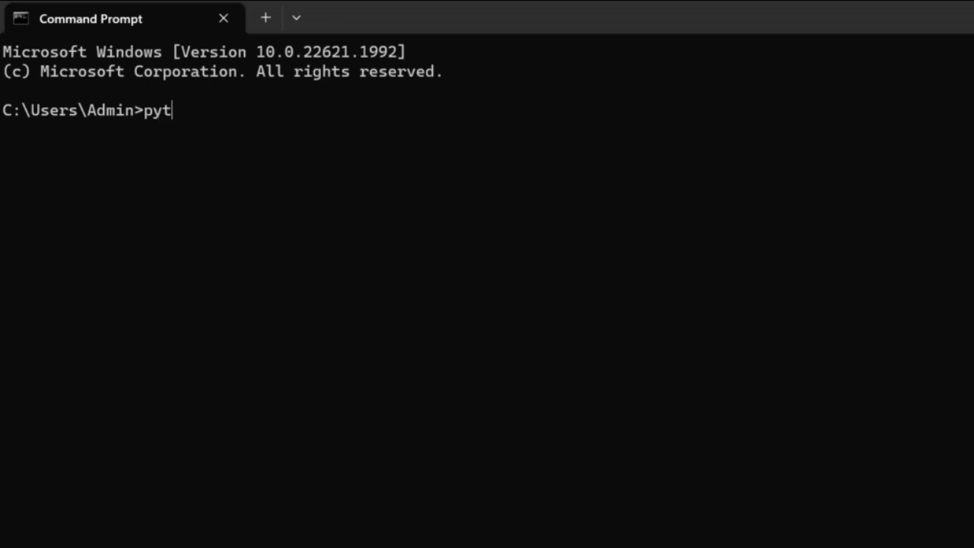
type("hon --vers")
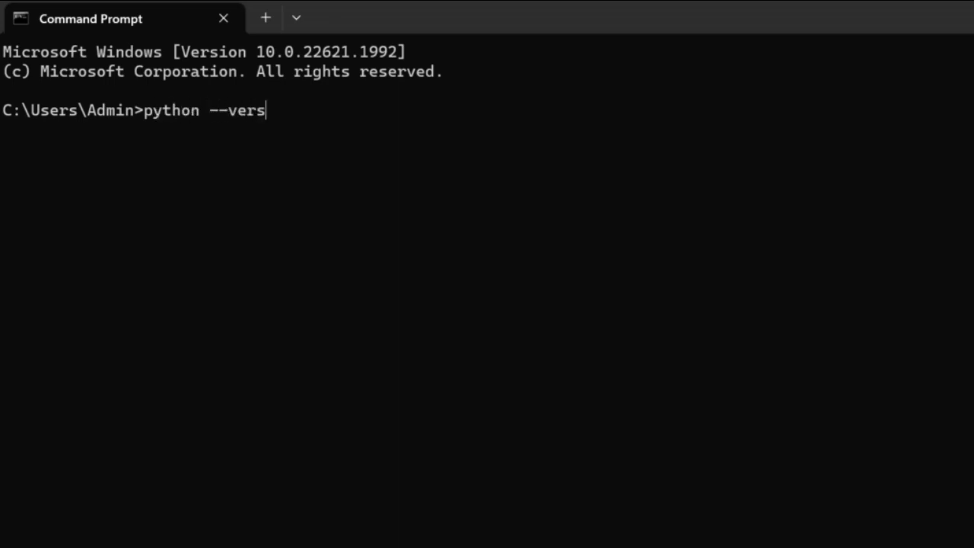
type("ion")
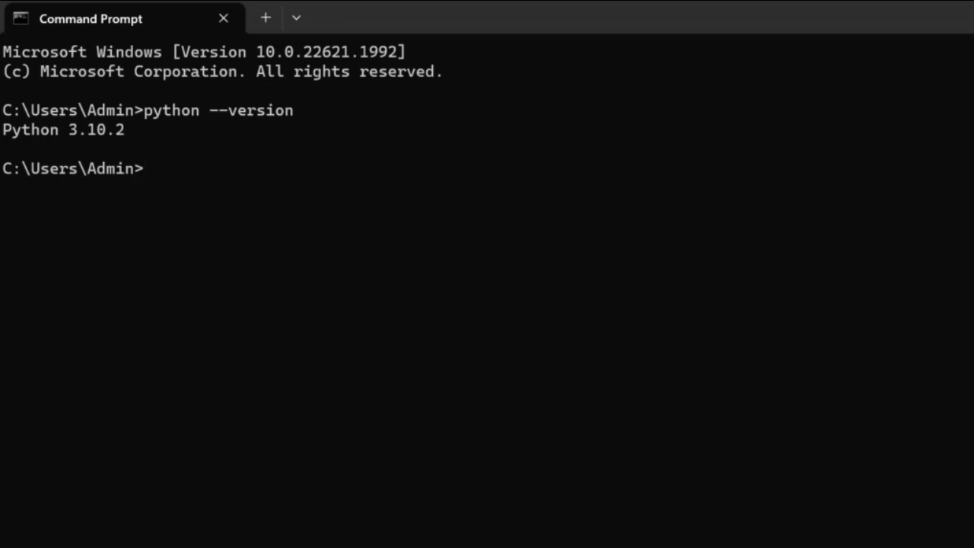
- Run pip3 install numpy, ending with numpy-1.25.1 successfully installed
type("pi")
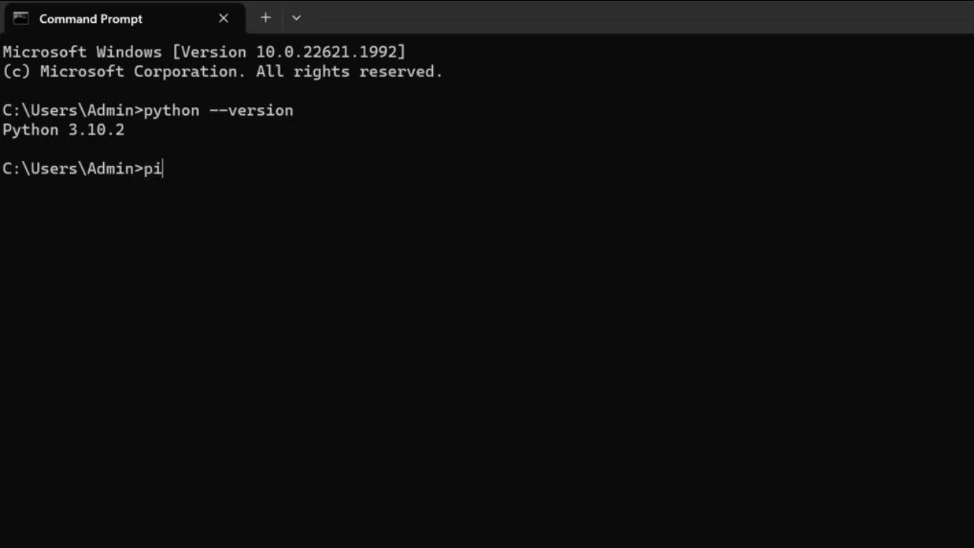
type("p3")
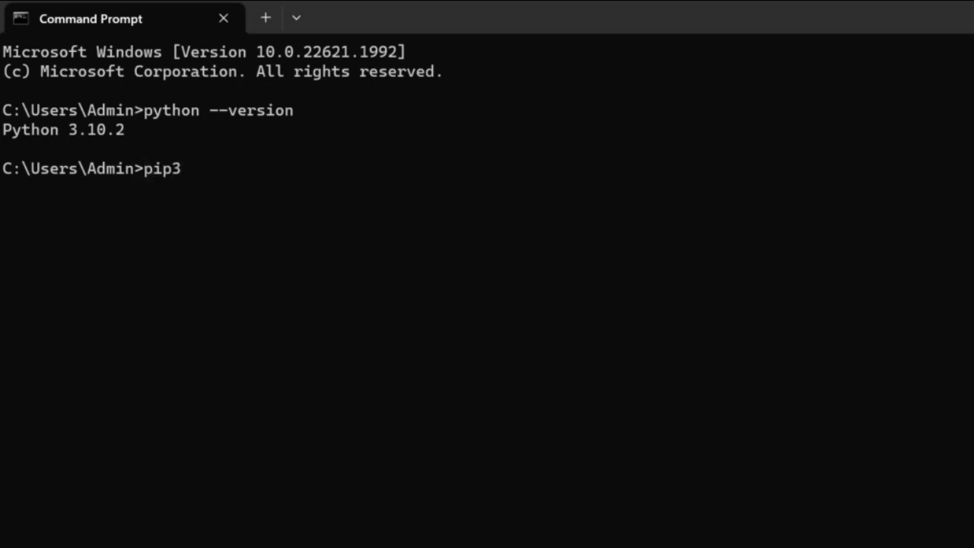
type("install")
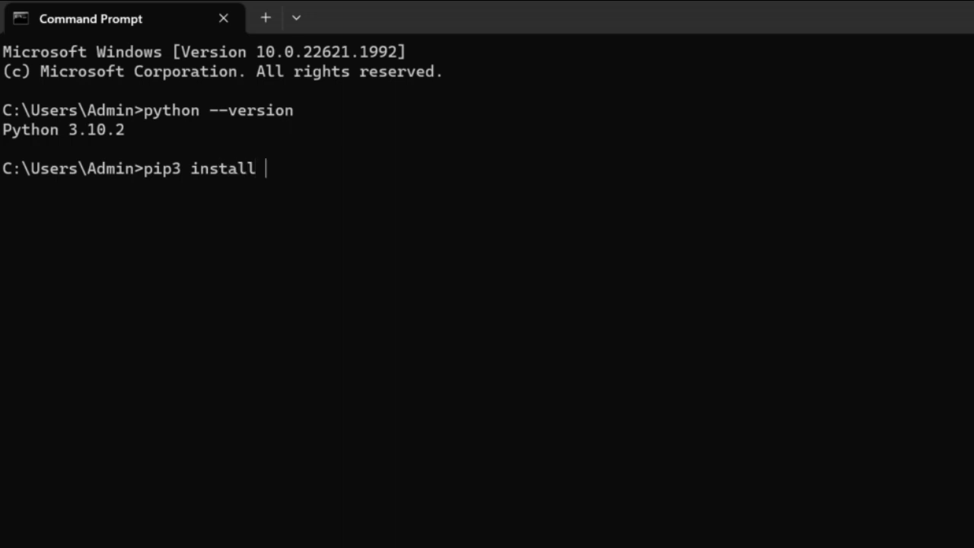
type("numpy")
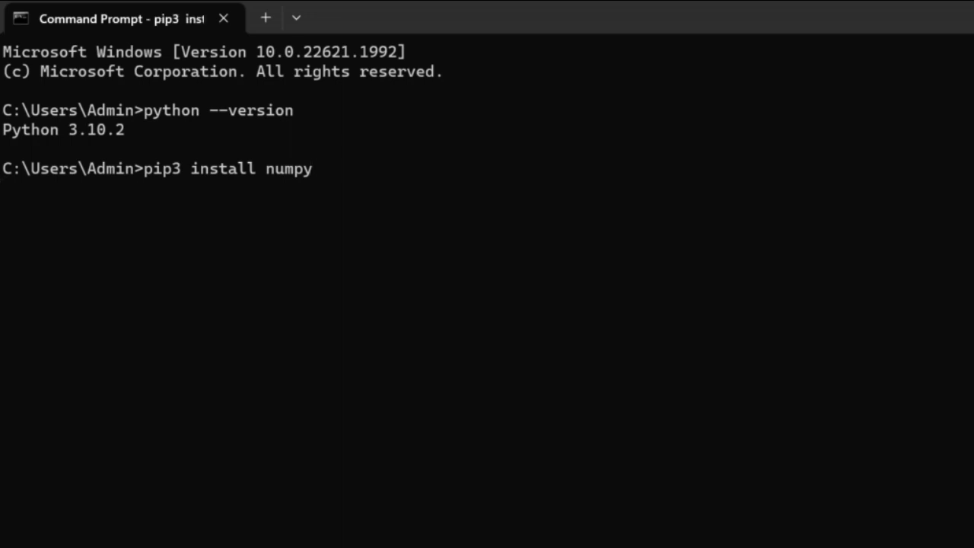
key("Enter")
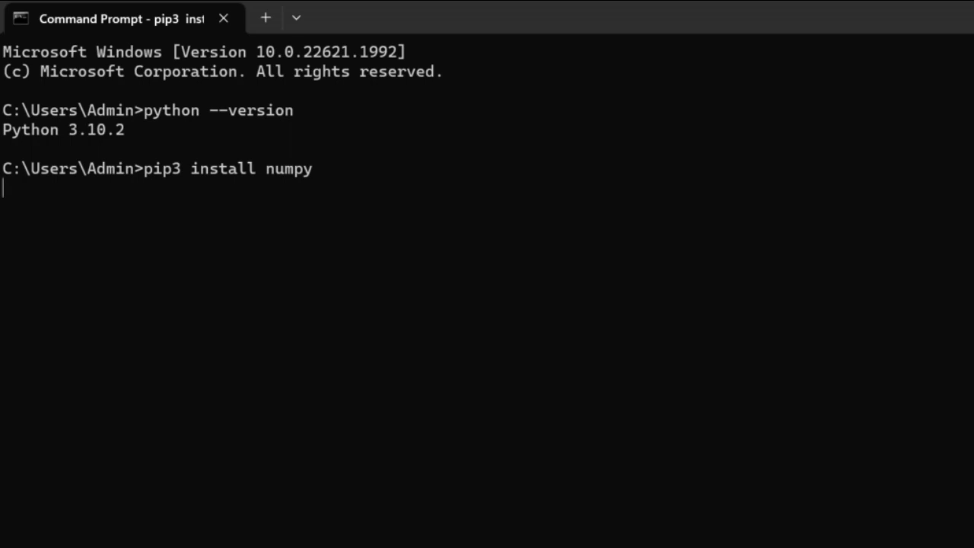
key("enter")
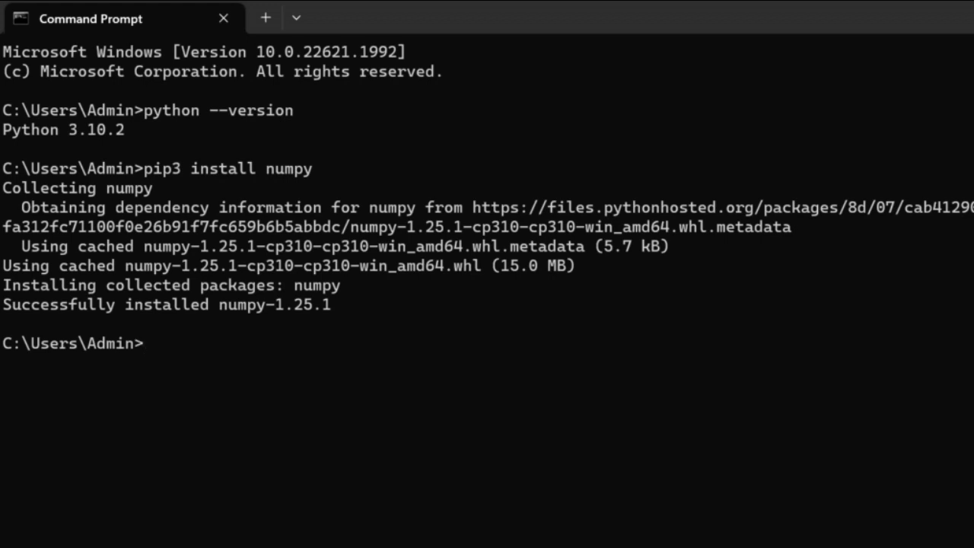
- Start a Python session and import numpy without error, then quit
type("python")
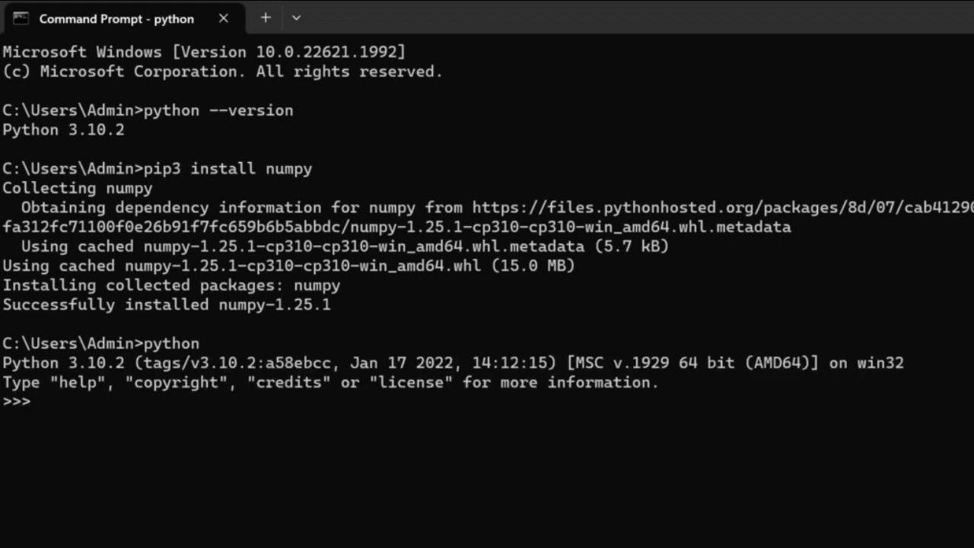
type("import")
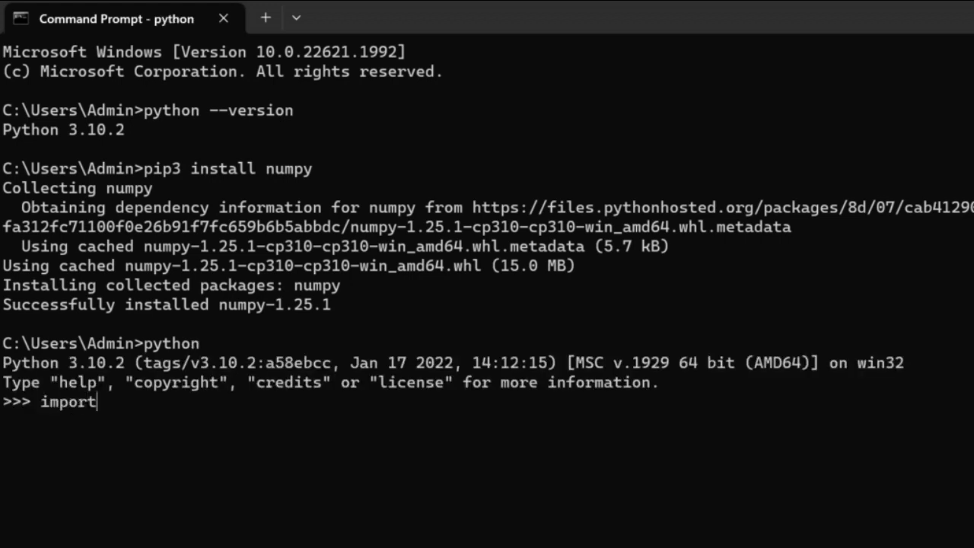
type("numpy")
type("quit(")
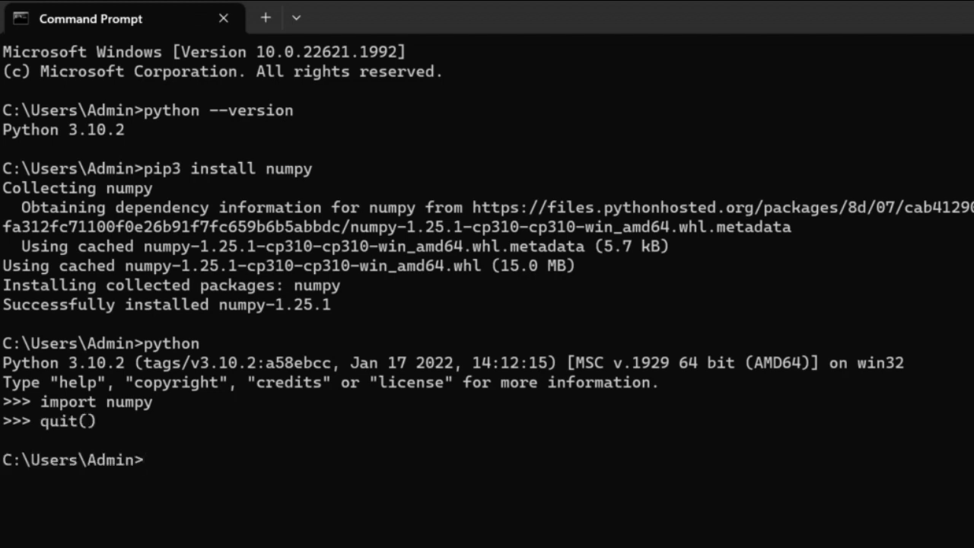
- Enter pip show numpy to query the package details
type("pip show")
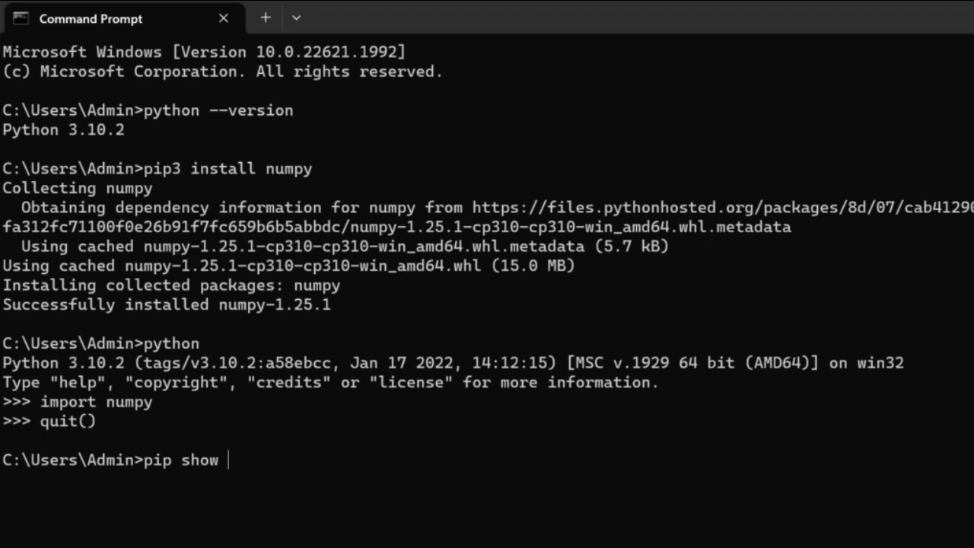
type("numpy")
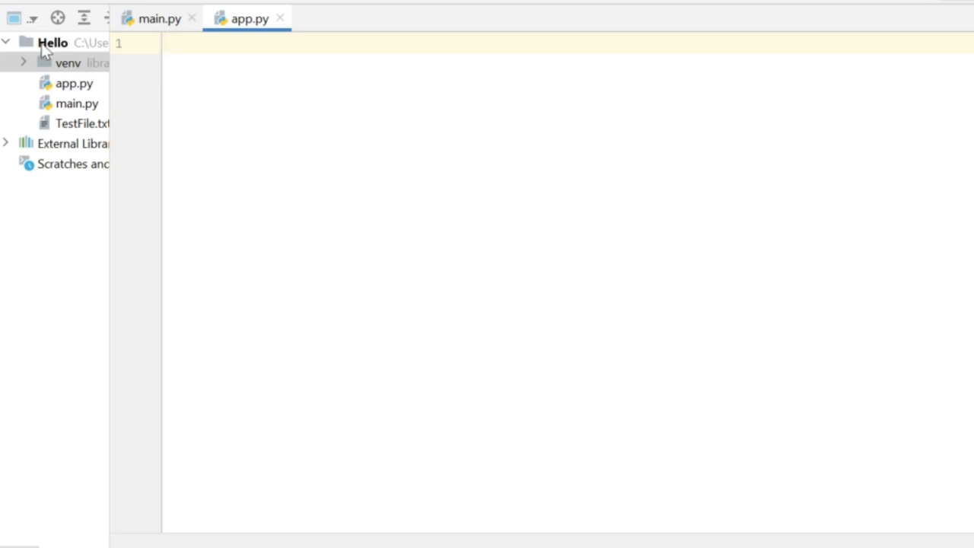
- Reach the Hello project's Python 3.10 interpreter page via File > Settings
left_click(52, 43)
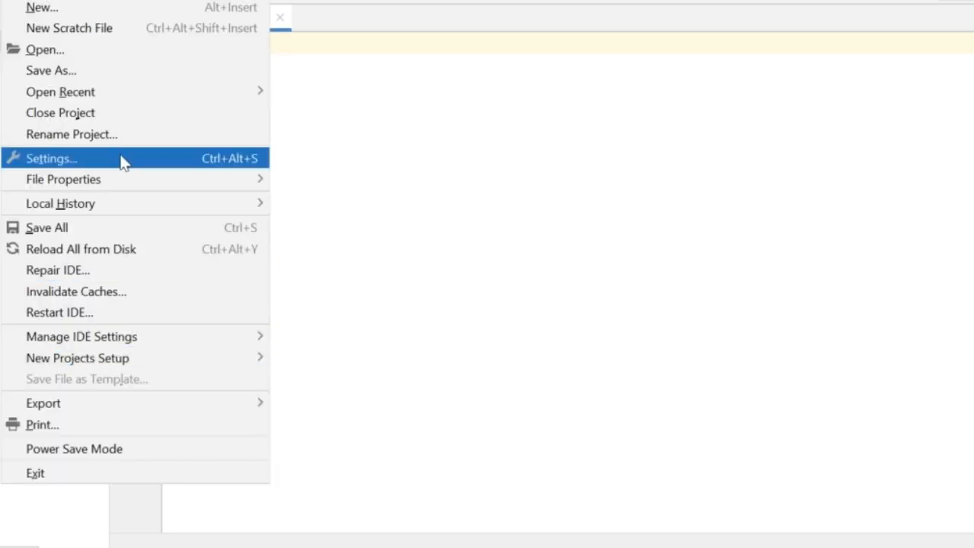
left_click(51, 158)
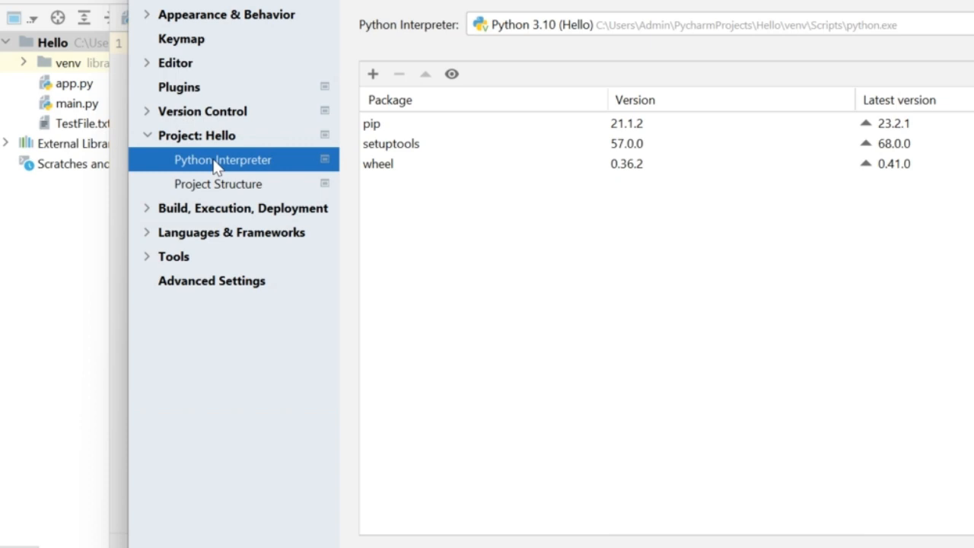
mouse_move(373, 73)
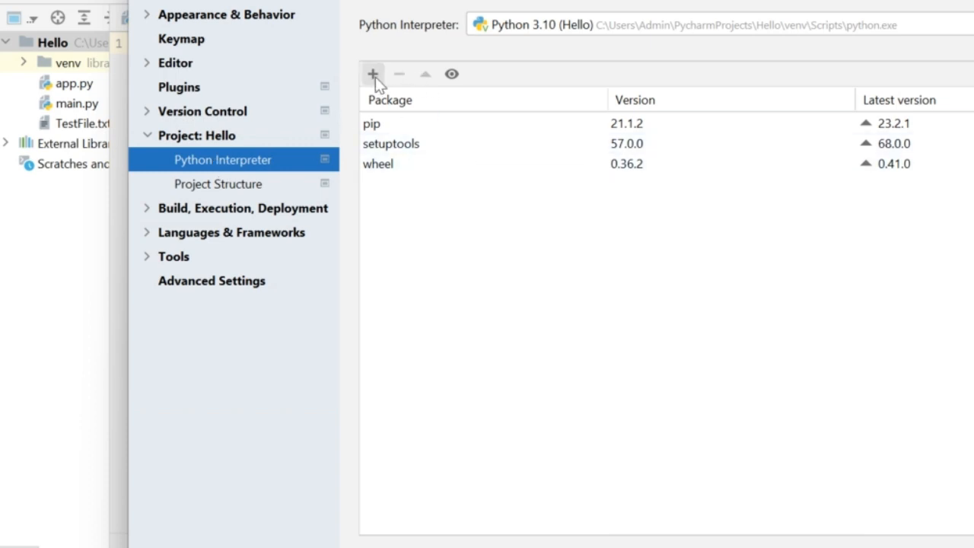
- Search Available Packages for numpy and install it into the project interpreter
left_click(373, 73)
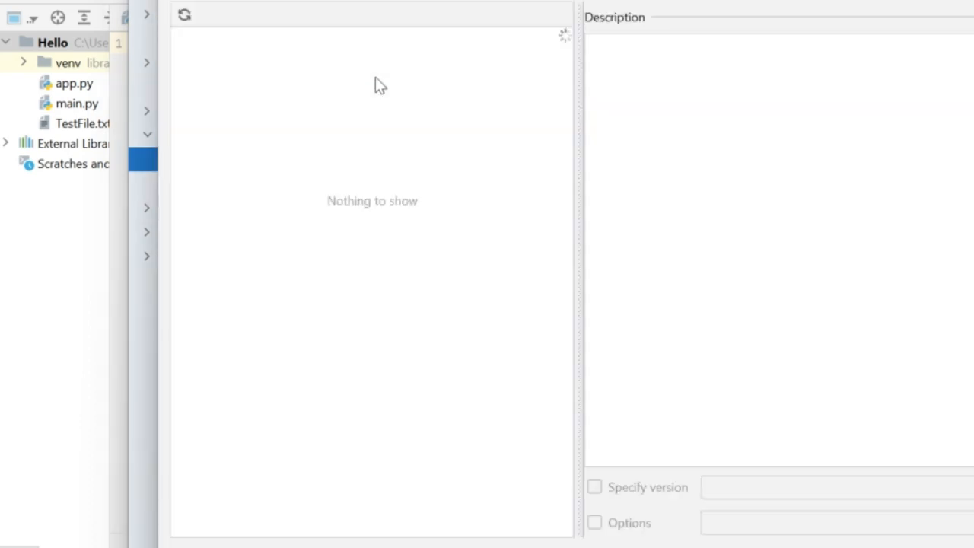
type("r")
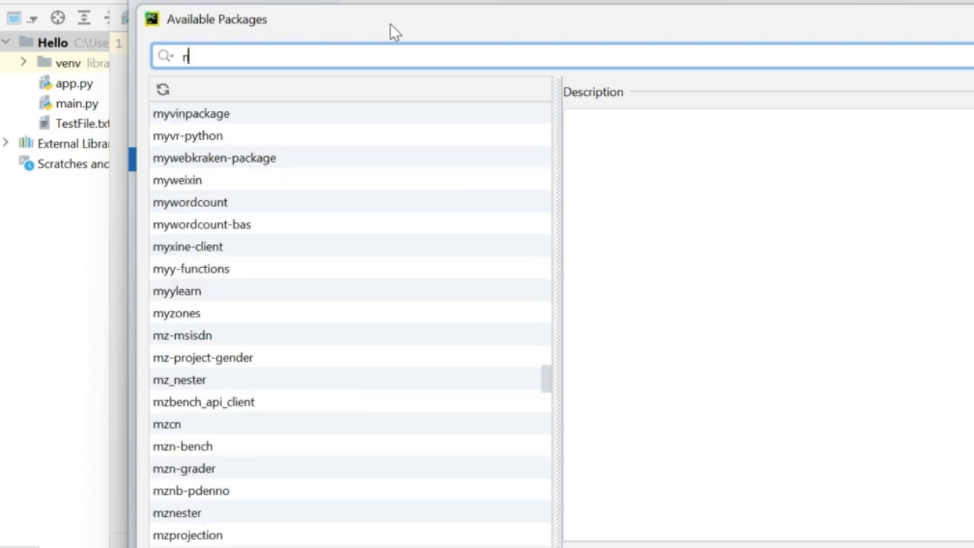
type("umpy")
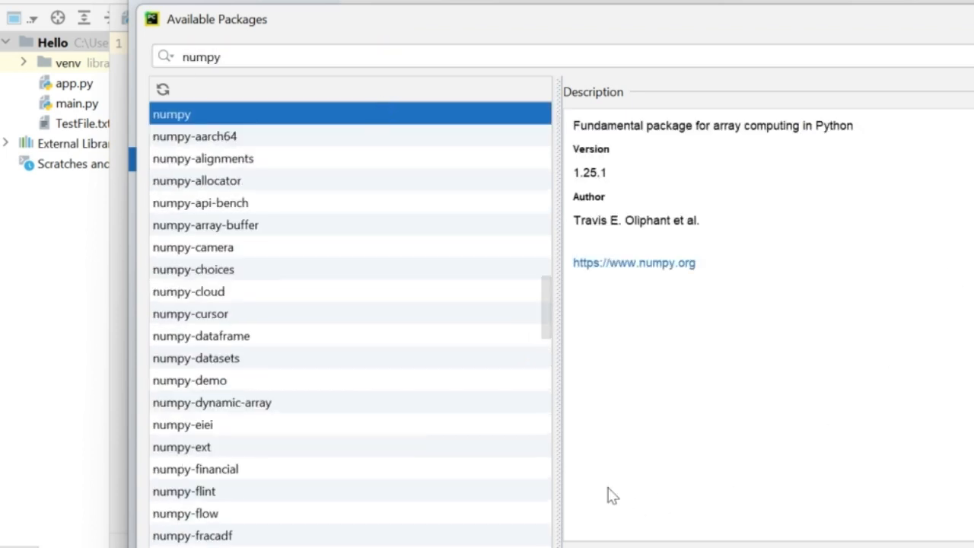
left_click(203, 495)
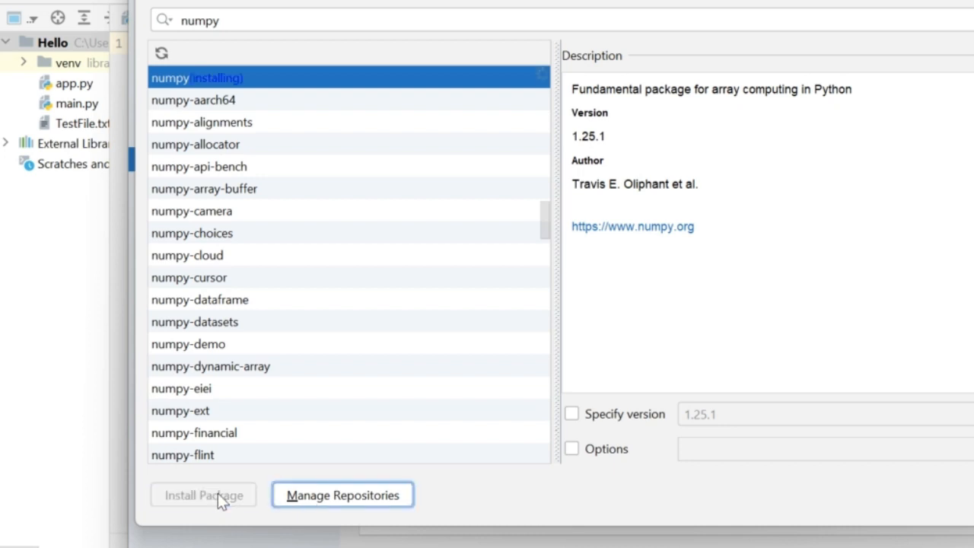
mouse_move(201, 94)
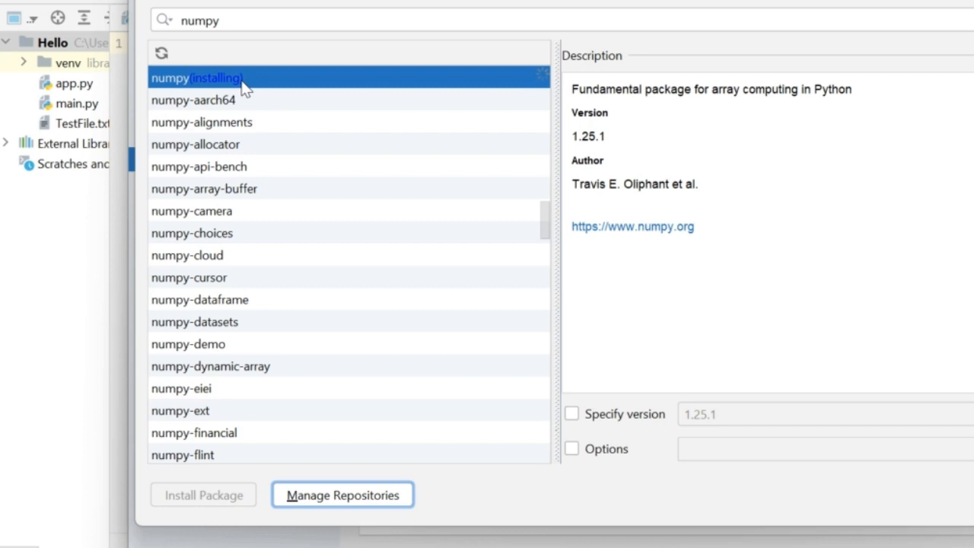
mouse_move(191, 85)
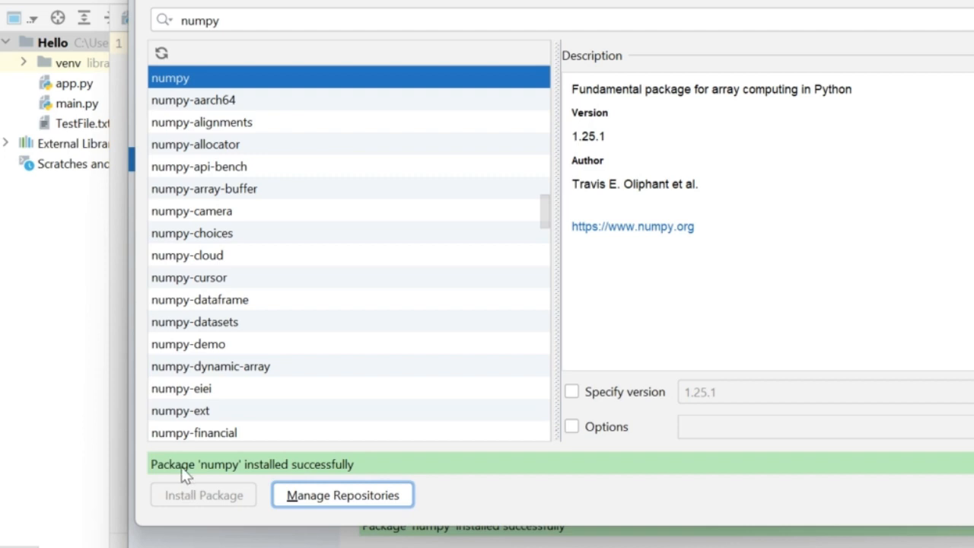
mouse_move(286, 475)
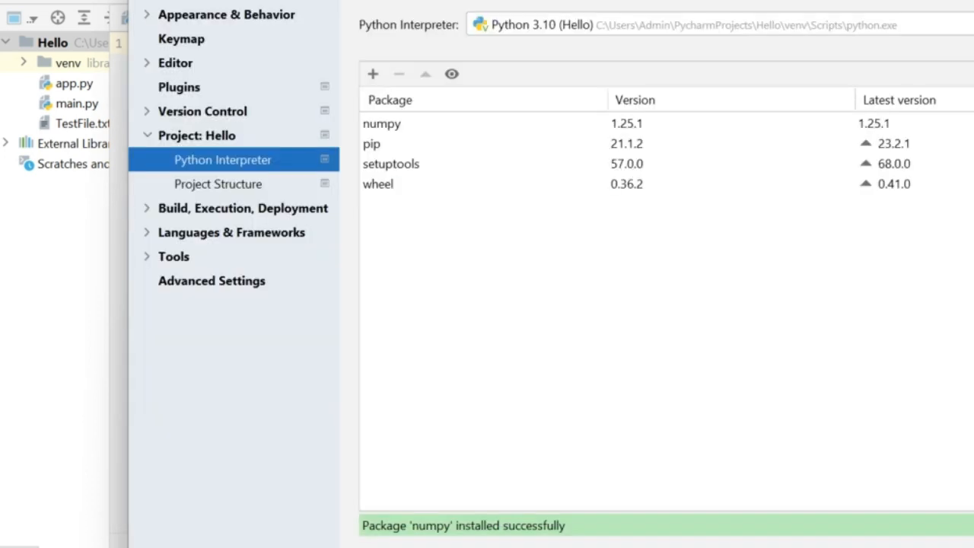
mouse_move(571, 104)
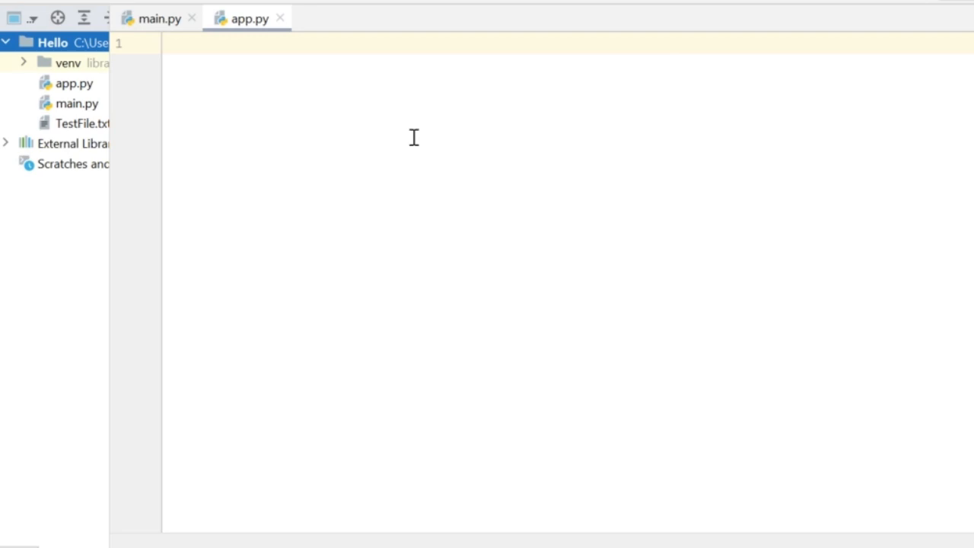
- Write 'import numpy as np' and 'print(np.__version__)' in app.py
type("import numpy")
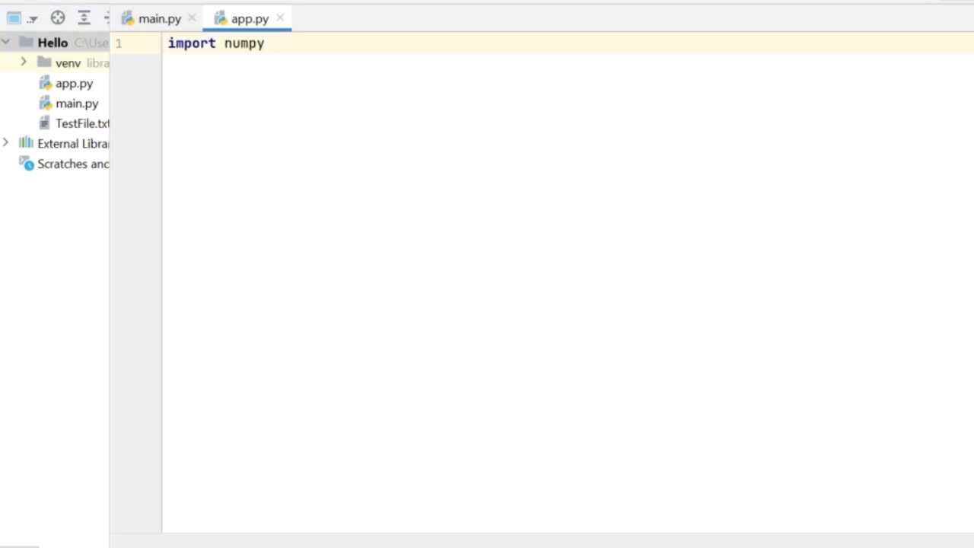
type("as")
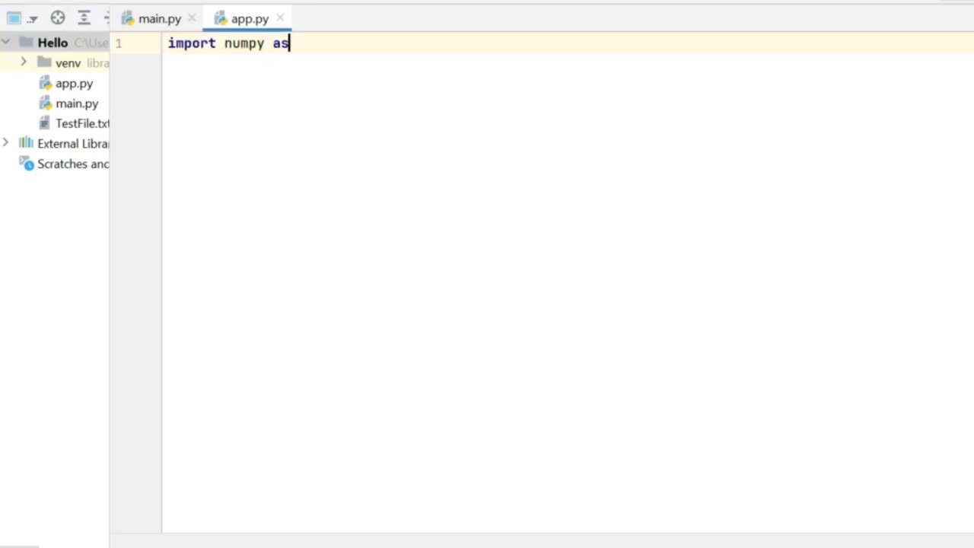
type("np")
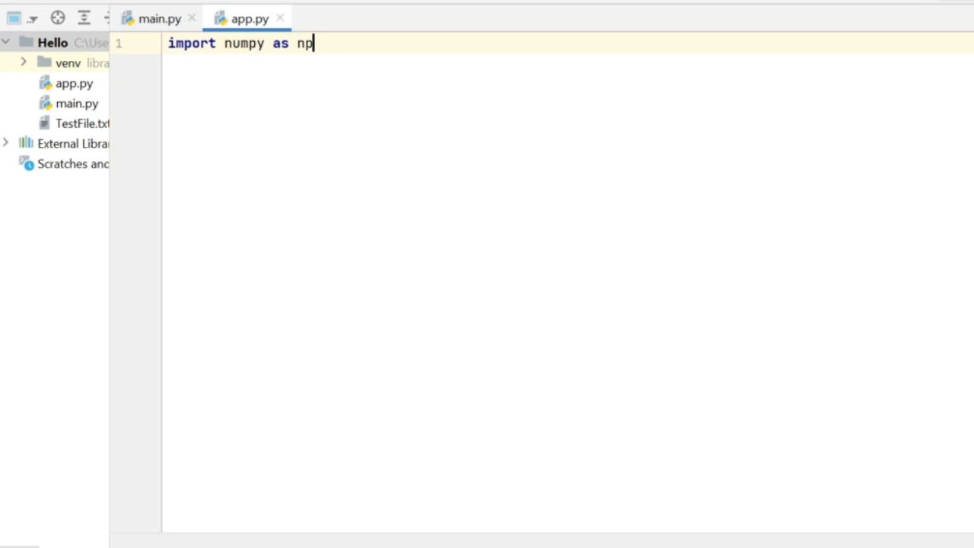
type("print")
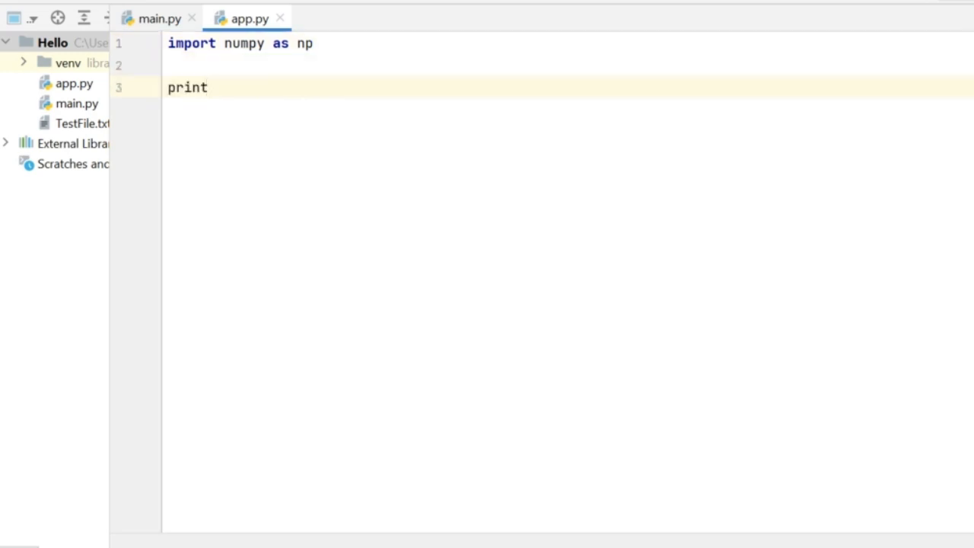
type("()")
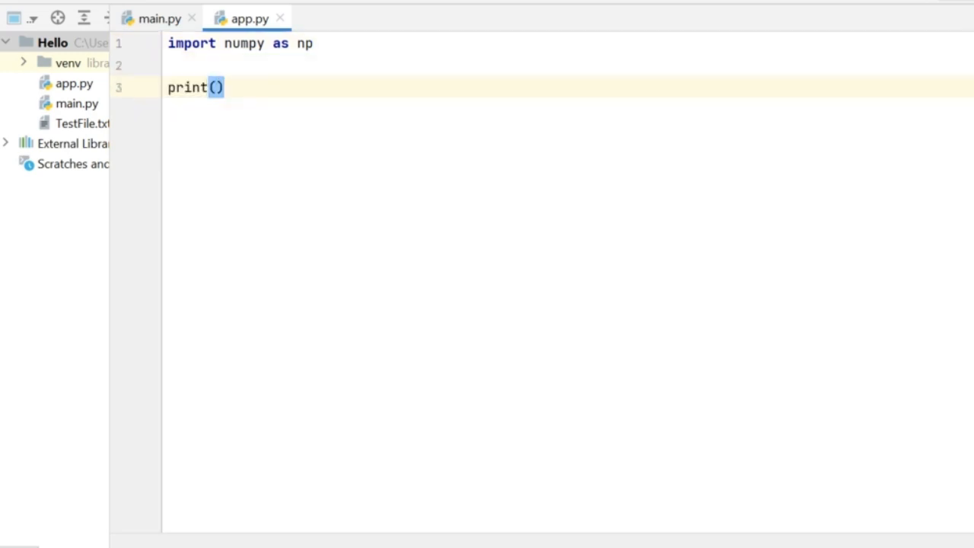
type("np.__version__")
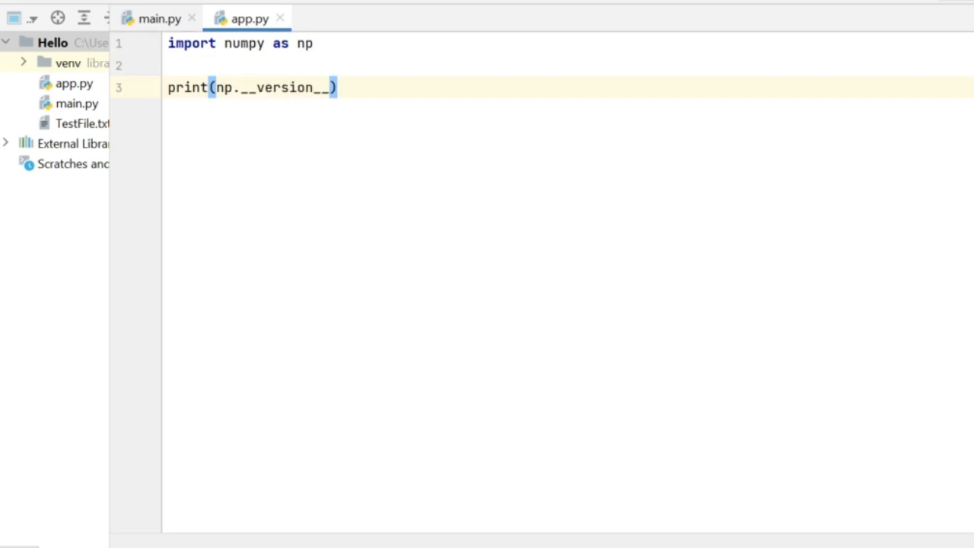